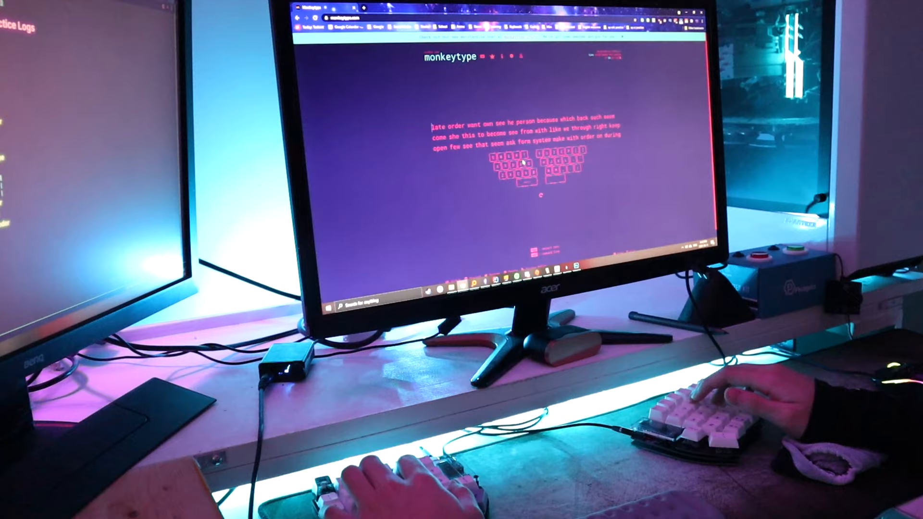
Type the test words 'seem that' on the Lily58 keyboard.
type("seem that")
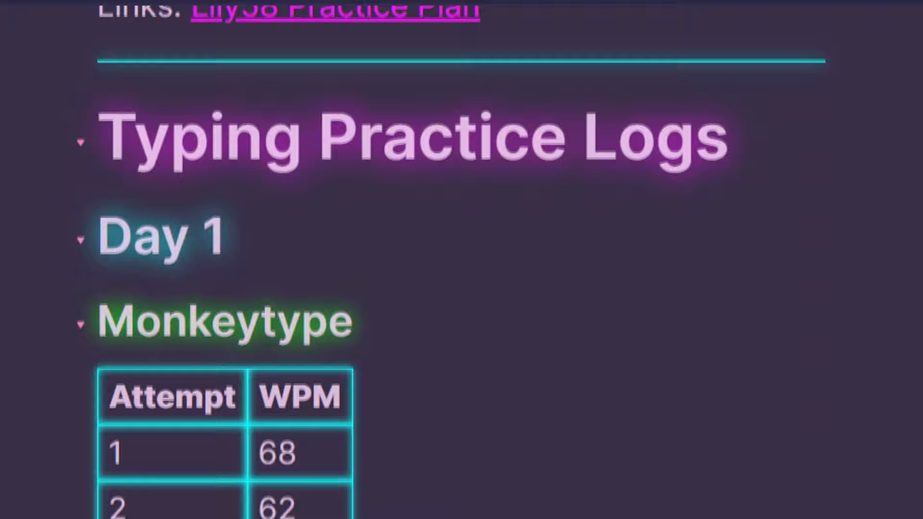
scroll("down", 3)
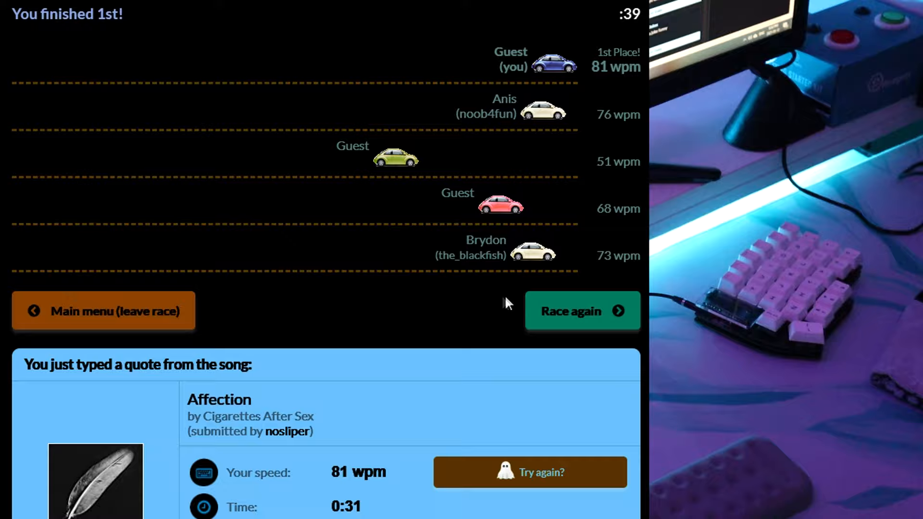
Finish the song-quote race in first at 81 wpm and start another race.
left_click(581, 311)
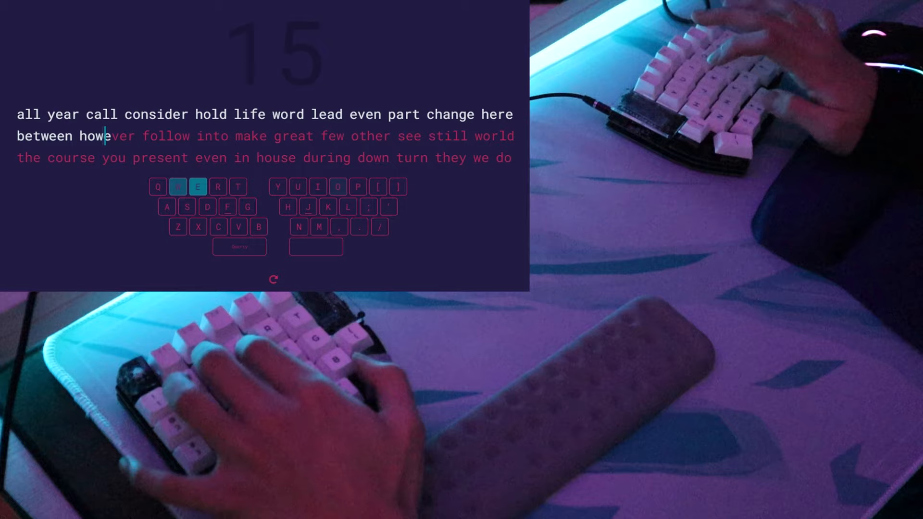
Type 'ver follow into make great few other se' in the timed test.
type("ver follow into make great few other se")
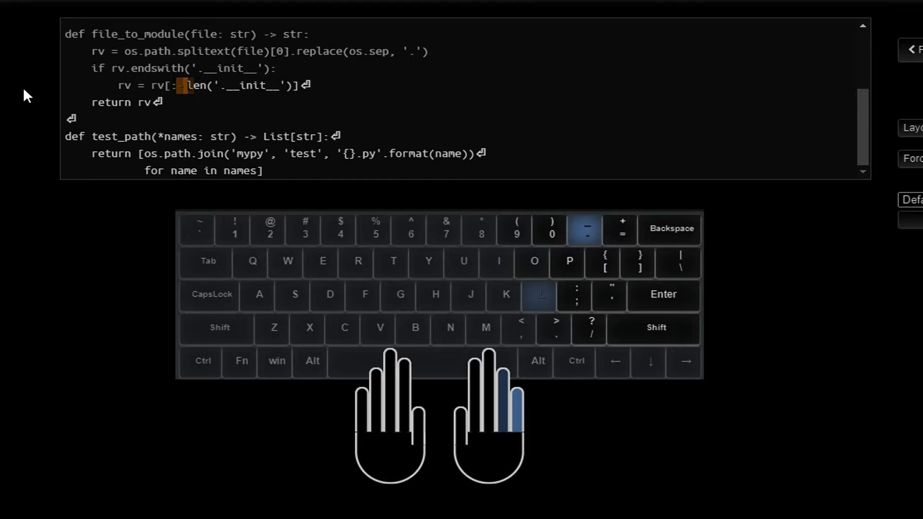
Type the rv[:-len('.__init__')] slice characters, closing the bracket.
key("i")
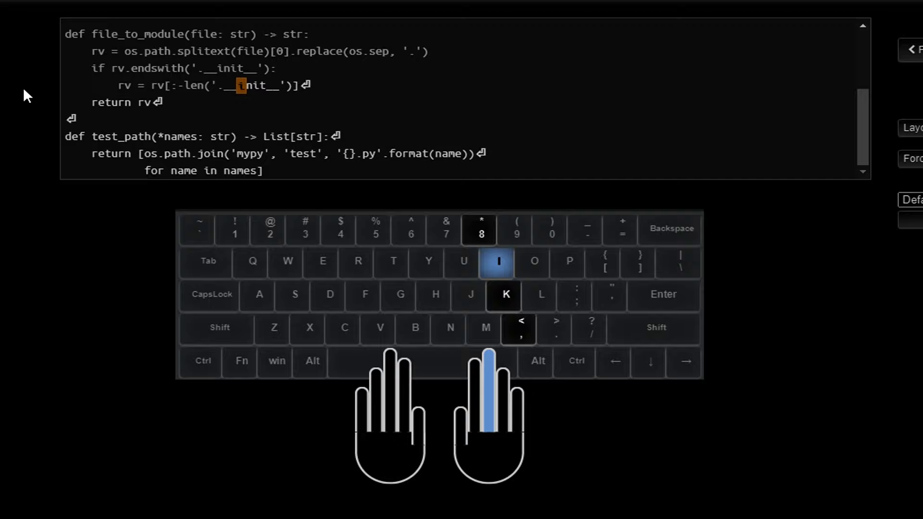
key("]")
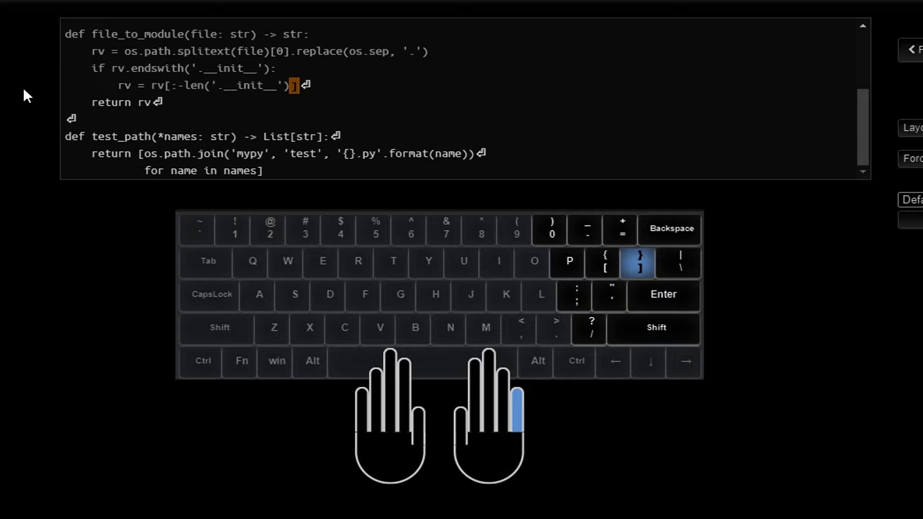